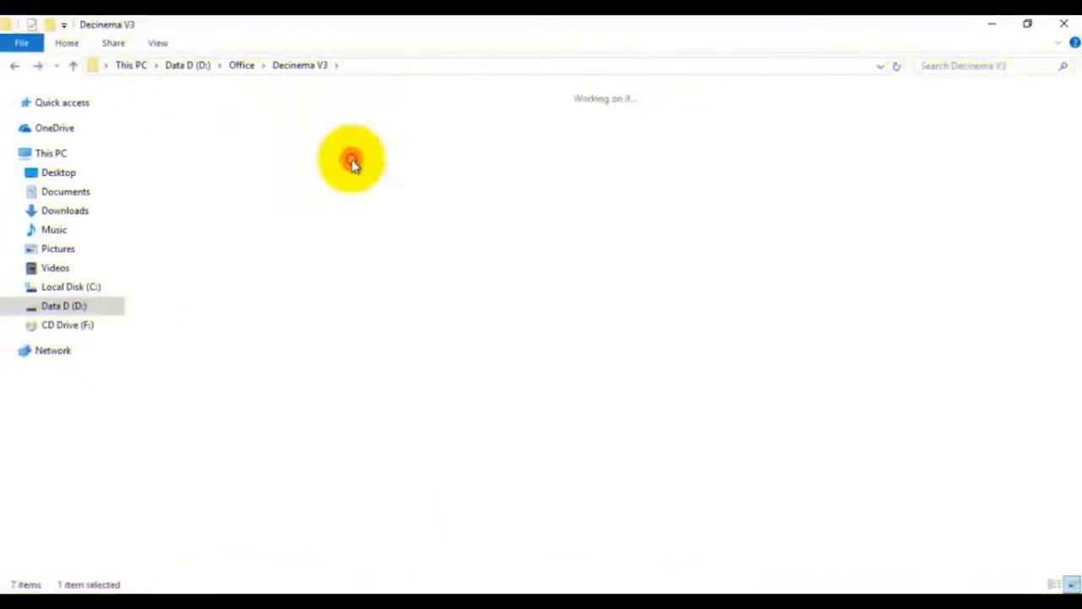
# Open the Glitch Anamorphic 14 folder and its Glitch Anamorphic 14 presentation.
pyautogui.doubleClick(351, 159)
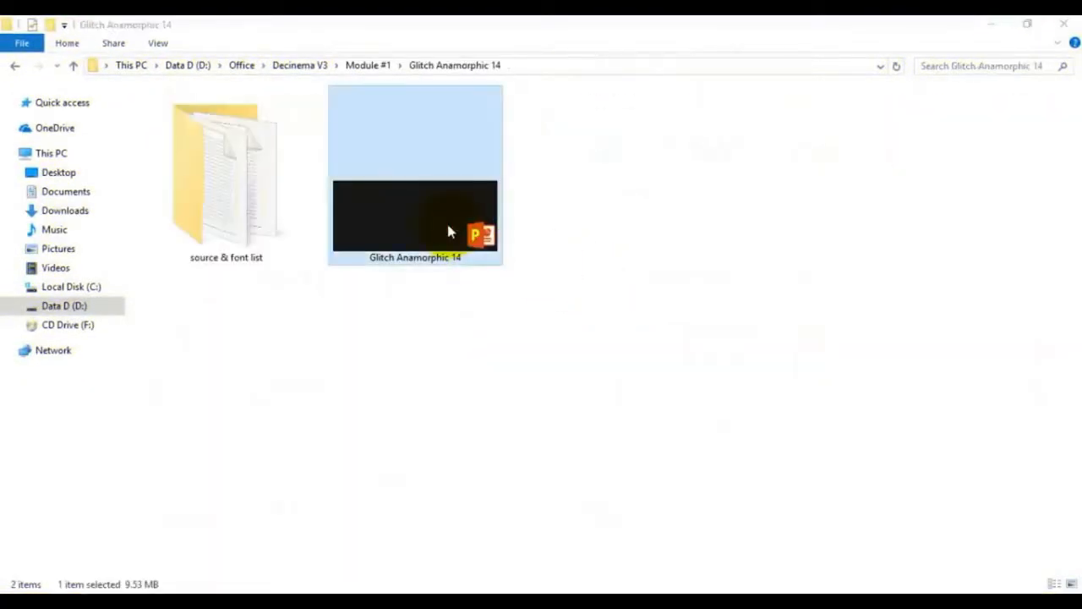
pyautogui.doubleClick(415, 175)
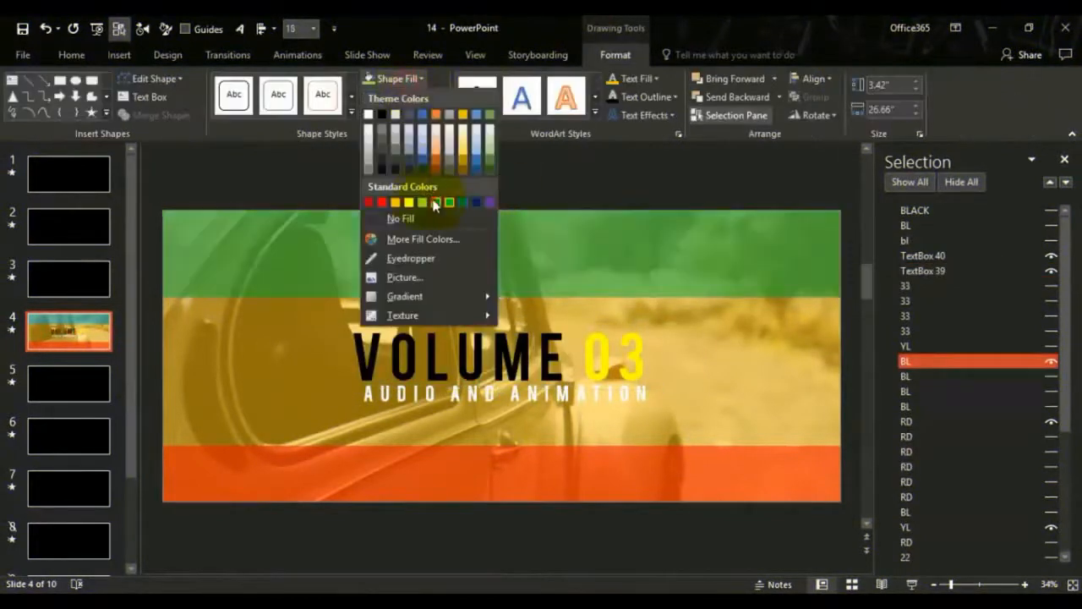
# Fill the selected glitch bar on the VOLUME 03 slide with green.
pyautogui.click(22, 54)
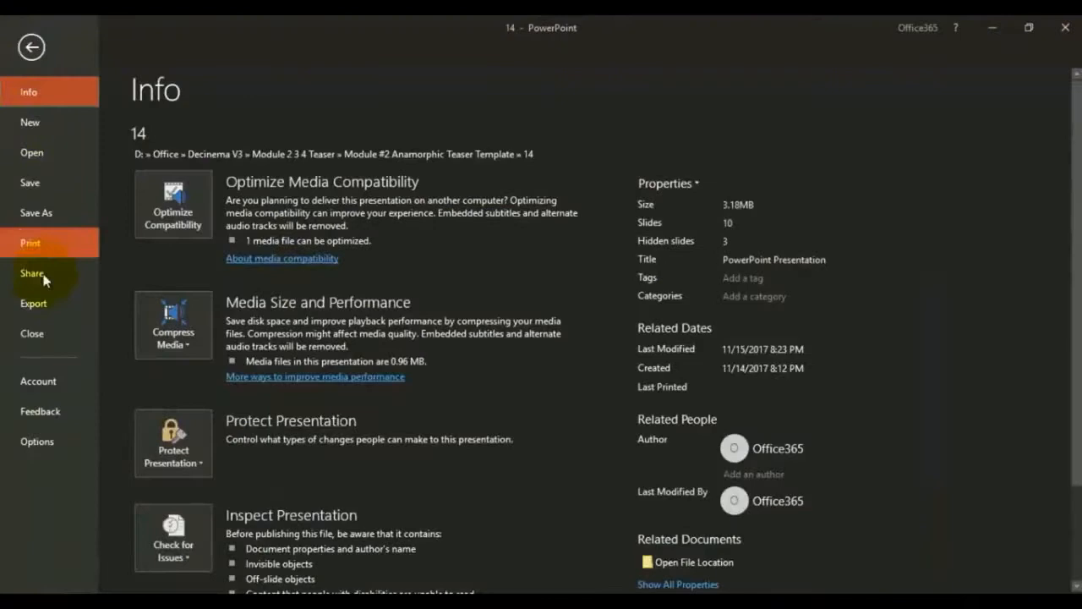
# Go to File > Export > Create a Video for the presentation.
pyautogui.click(34, 302)
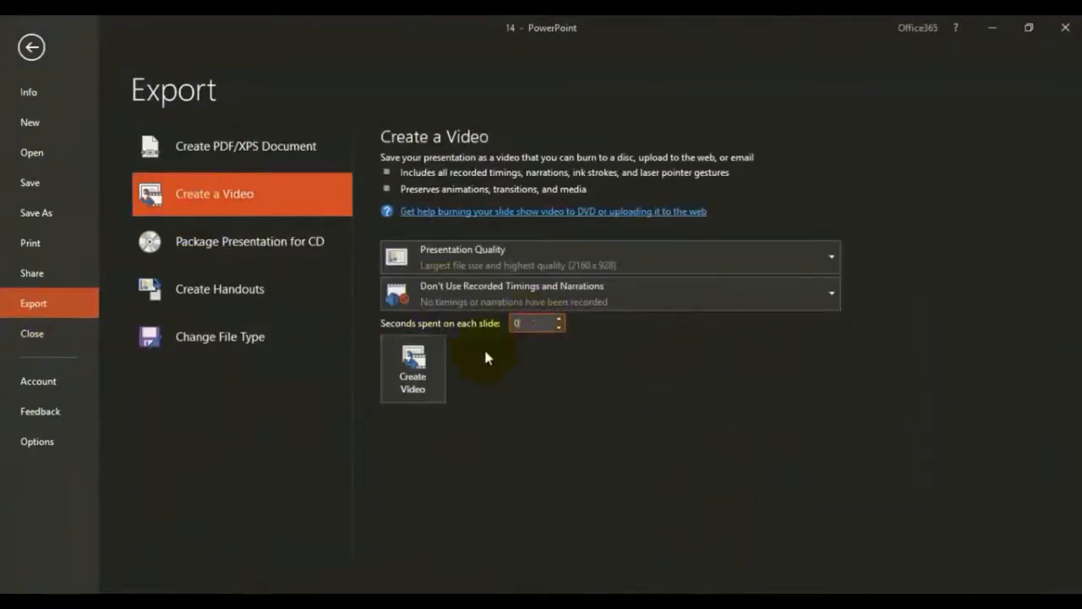